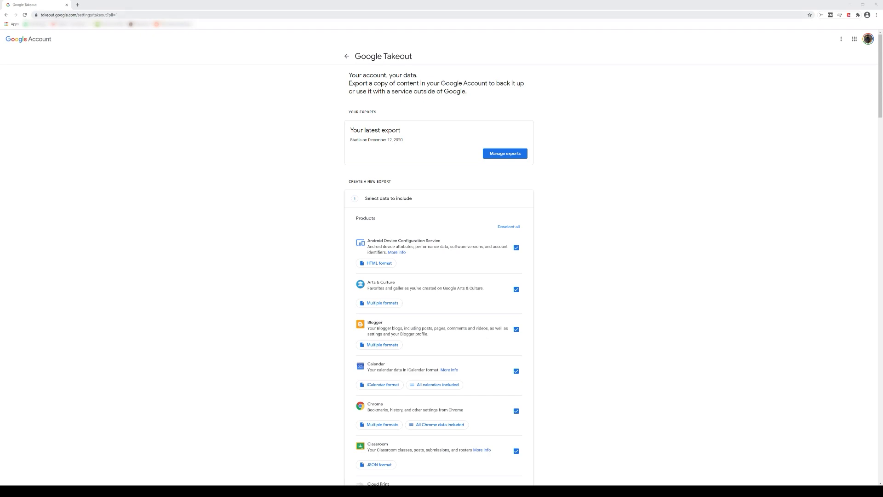
Step: Deselect every product, then tick only Stadia in the export's product list
click(84, 15)
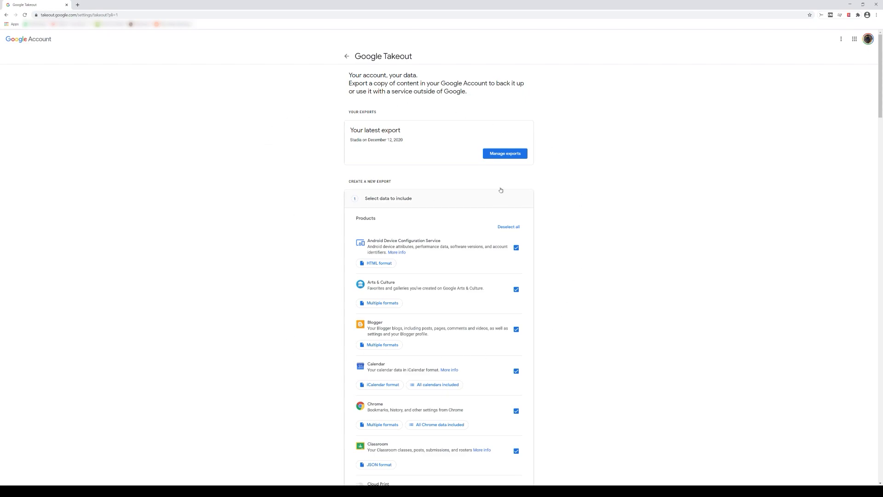
mouse_move(364, 260)
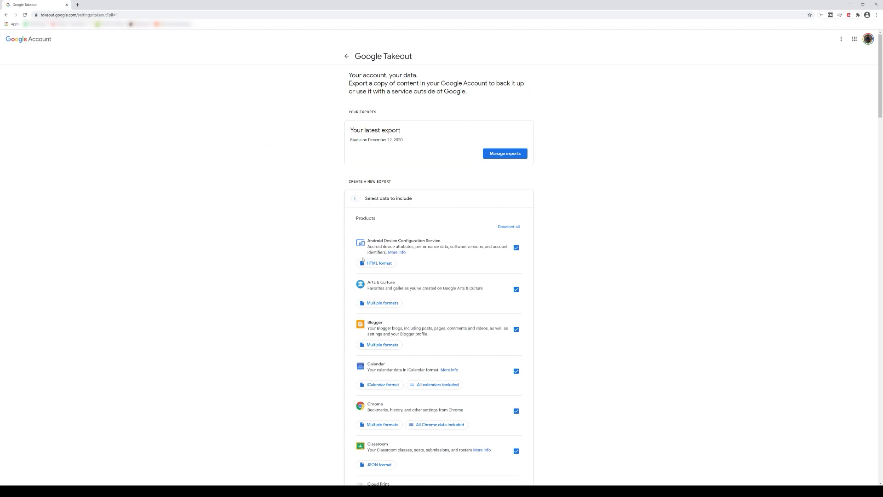
click(508, 226)
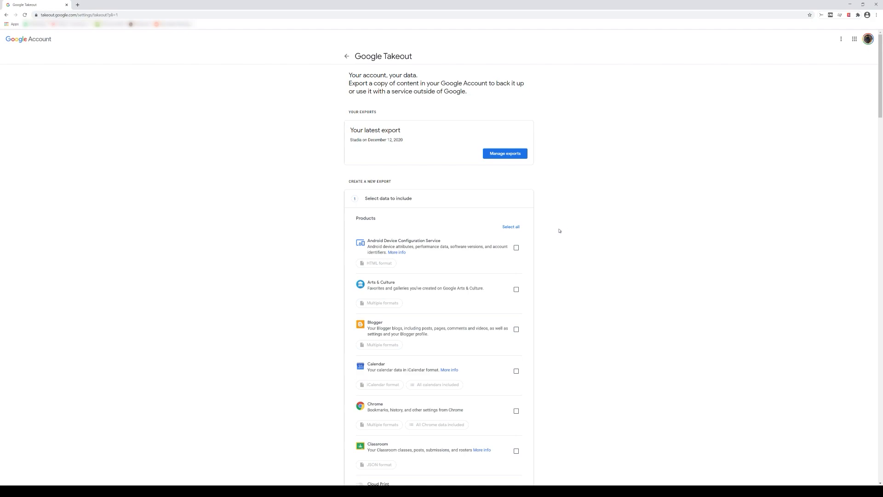
scroll(down, 3)
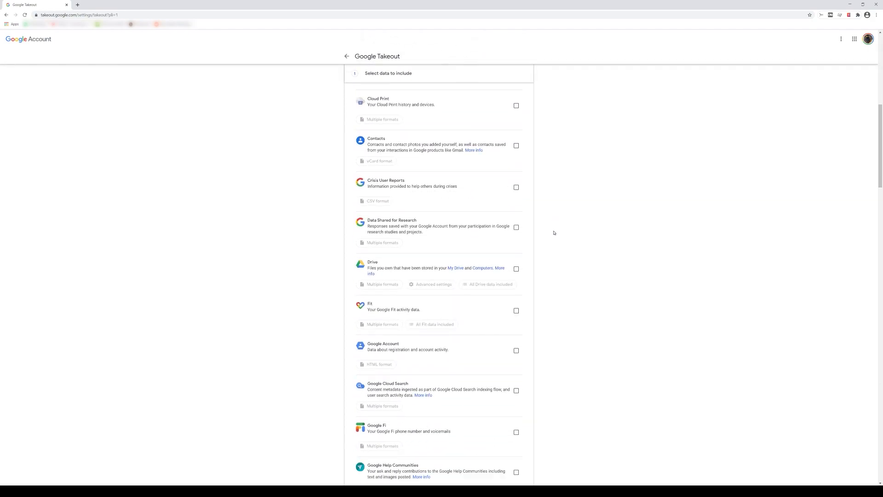
scroll(down, 3)
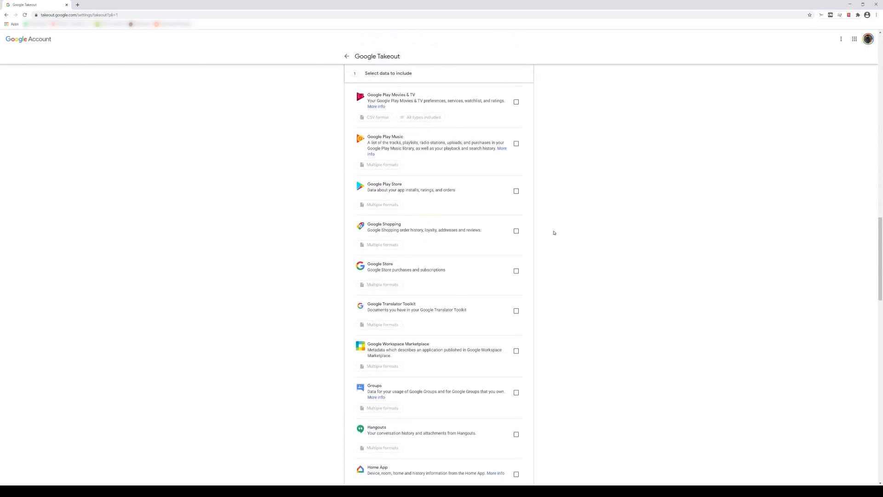
scroll(down, 3)
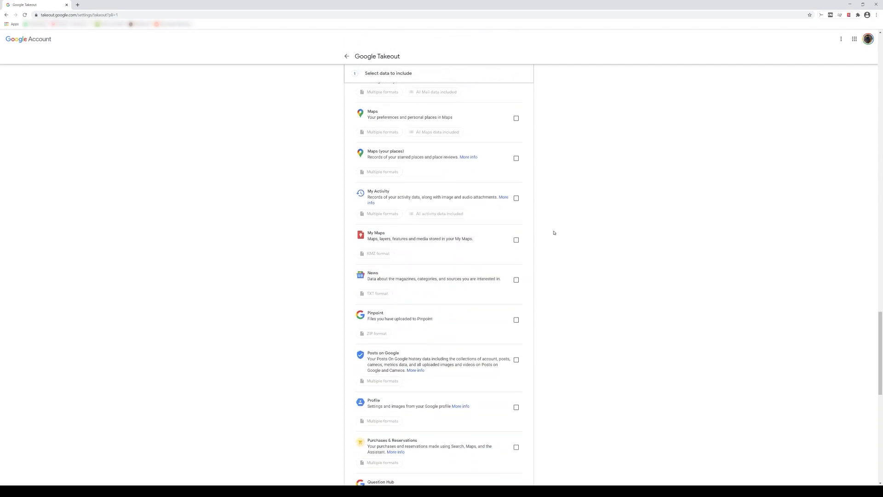
scroll(down, 3)
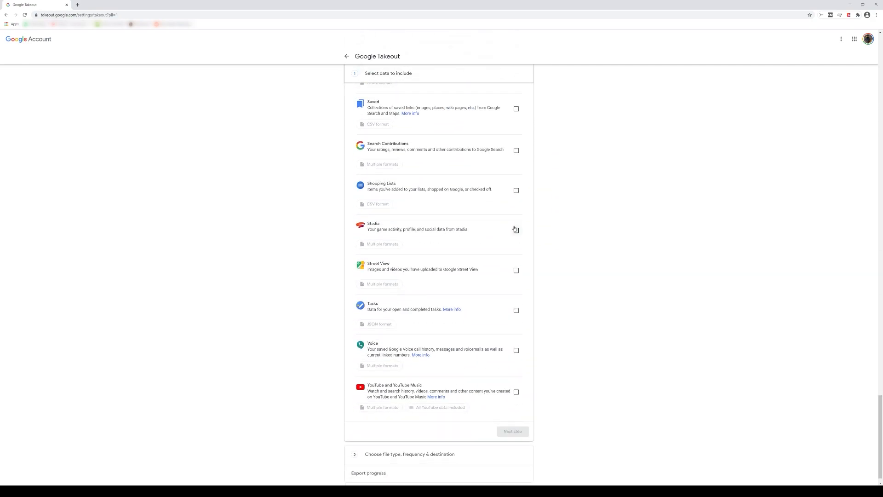
click(515, 230)
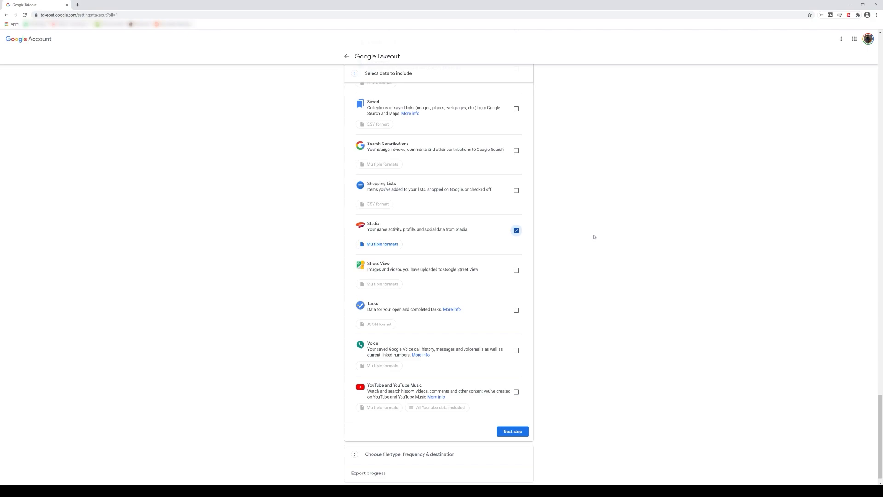
scroll(down, 3)
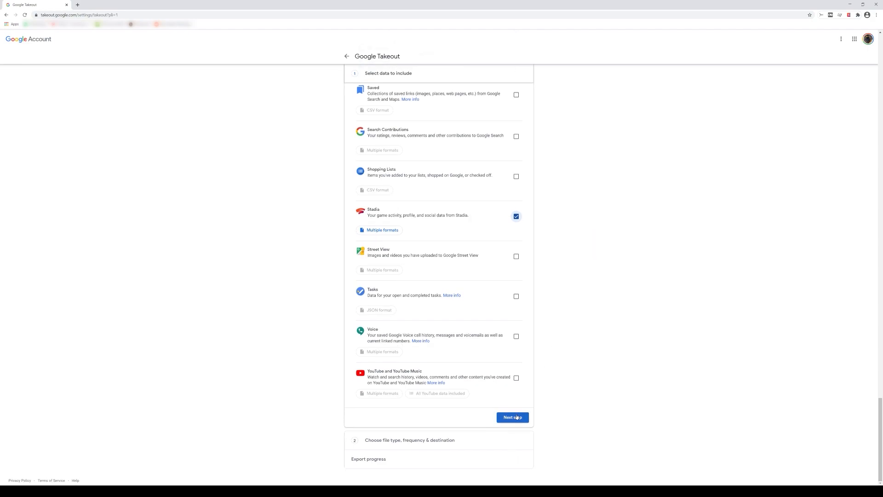
Step: Create the export with once frequency, zip format and 2 GB split size
click(511, 418)
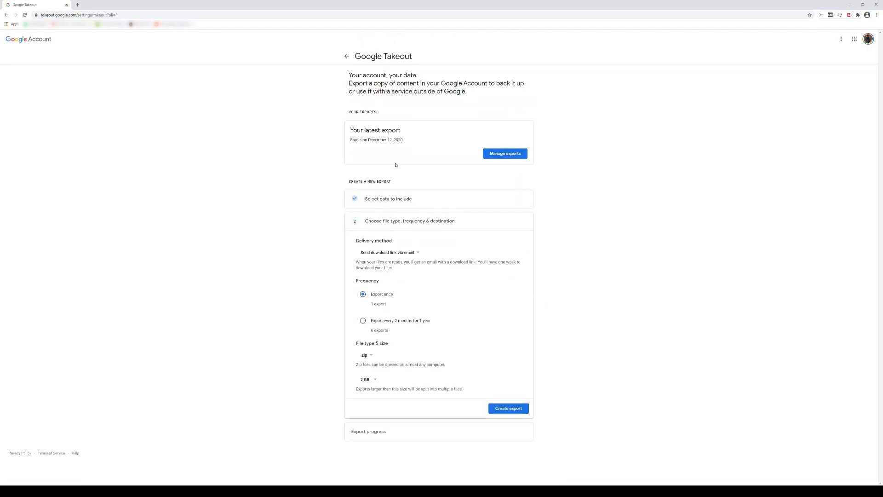
mouse_move(493, 188)
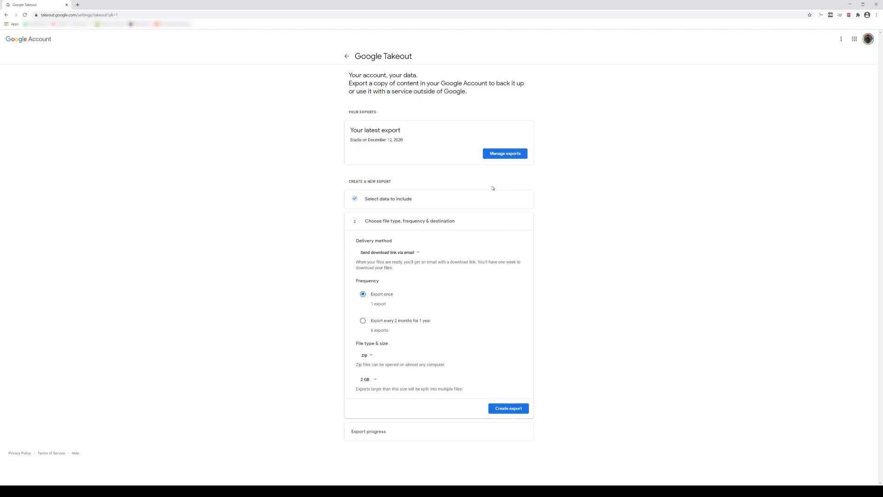
mouse_move(323, 299)
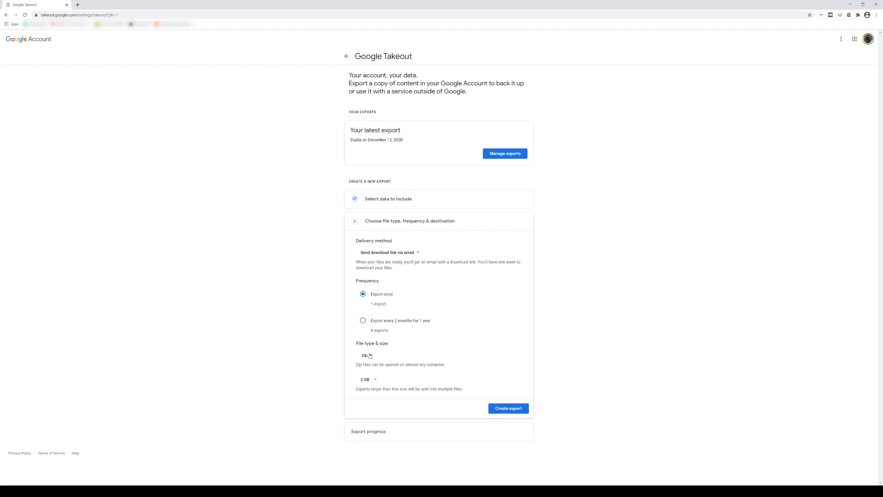
mouse_move(358, 382)
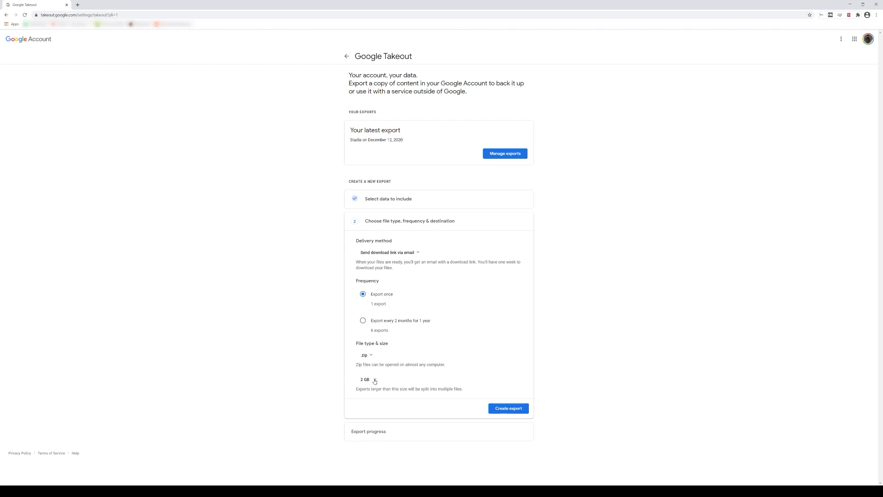
click(365, 380)
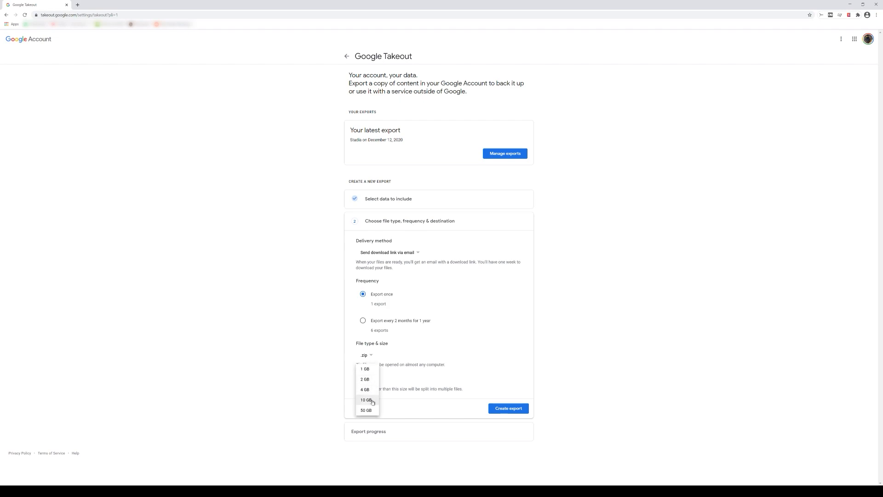
mouse_move(365, 369)
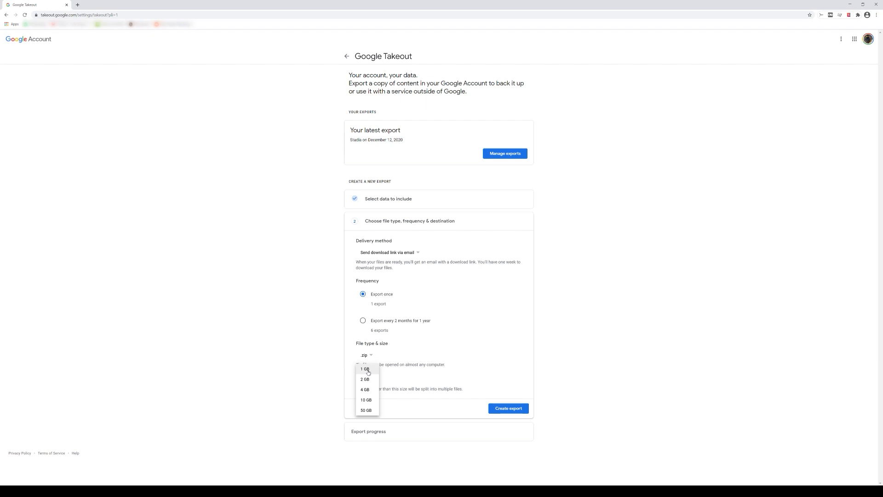
click(366, 379)
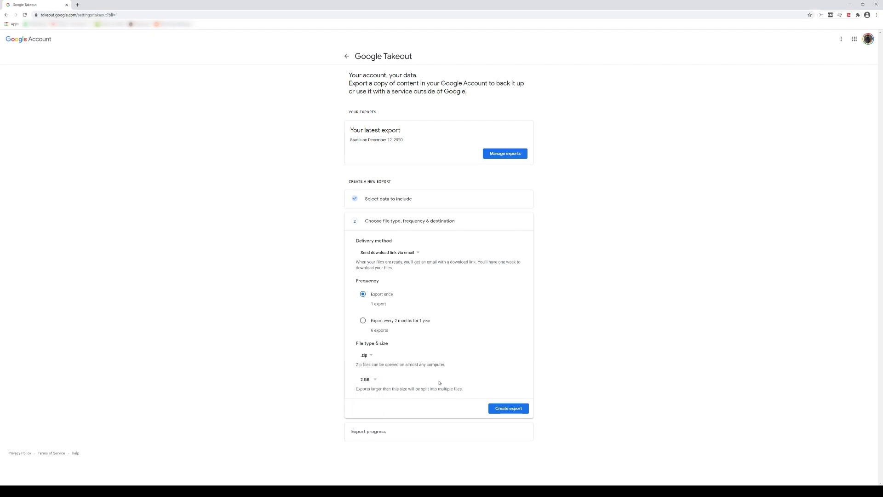
mouse_move(381, 384)
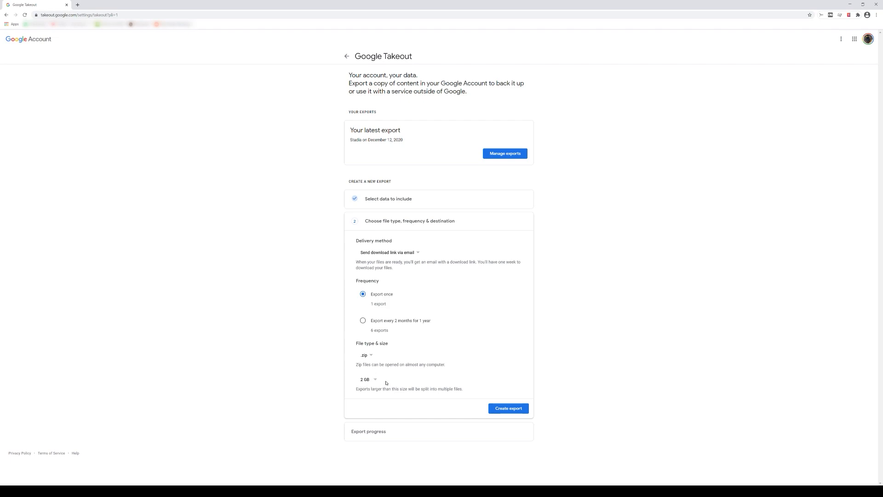
click(508, 407)
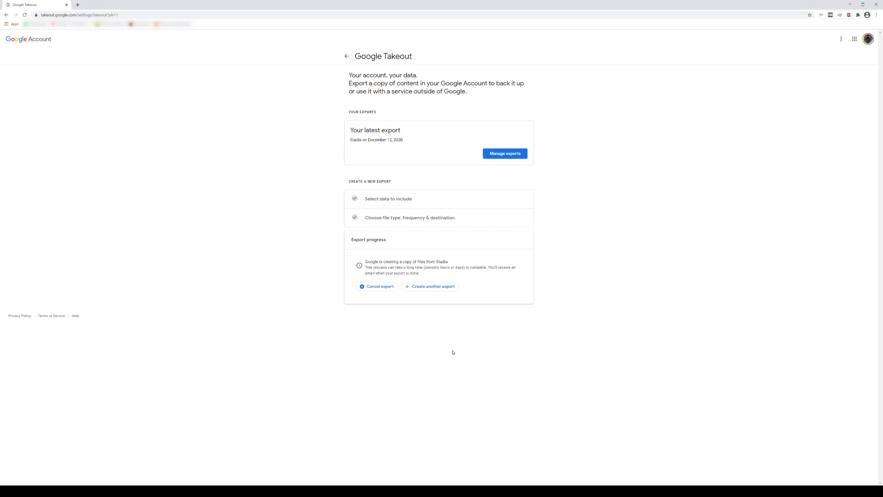
mouse_move(378, 259)
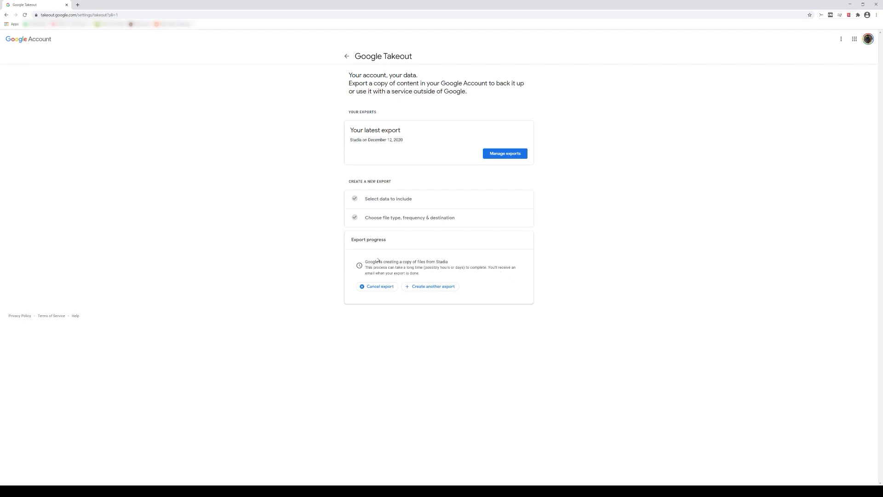
drag(366, 262, 448, 262)
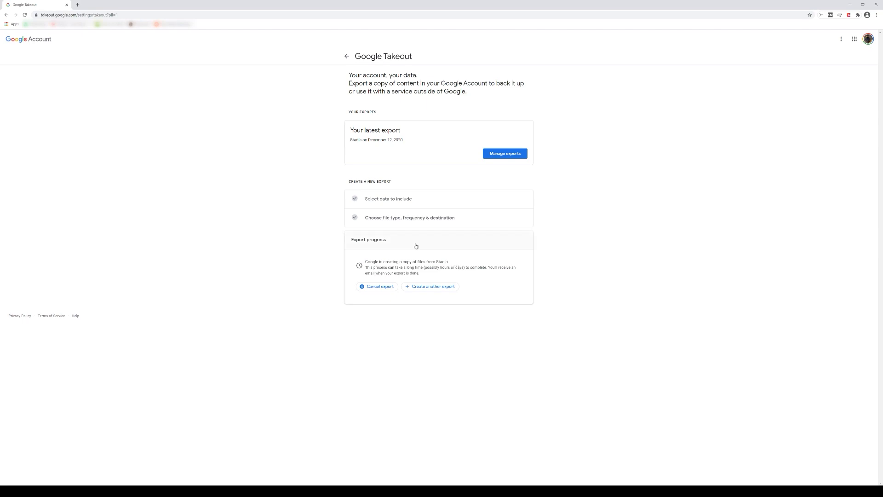
click(505, 154)
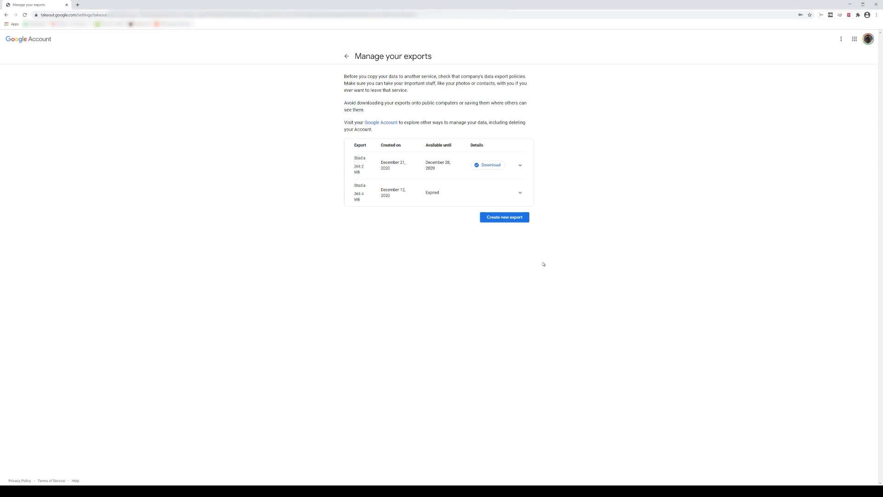
mouse_move(350, 162)
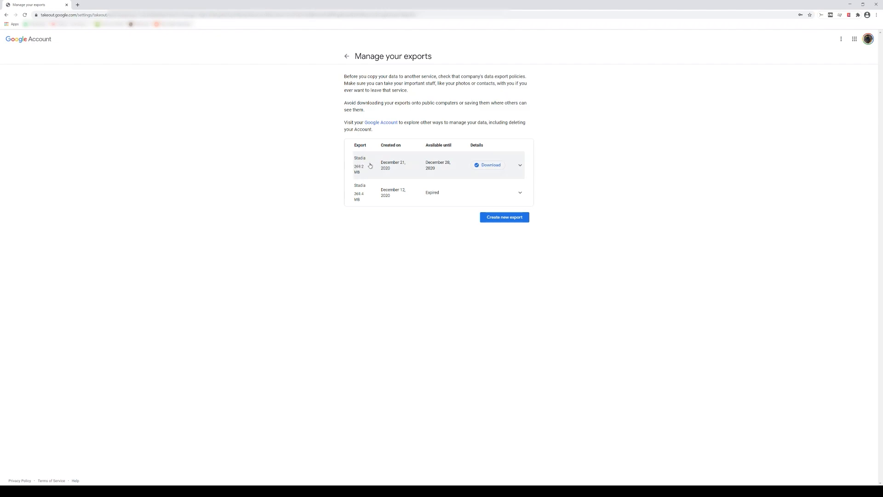
Step: Download the December 21, 2020 Stadia export from Manage your exports
click(490, 165)
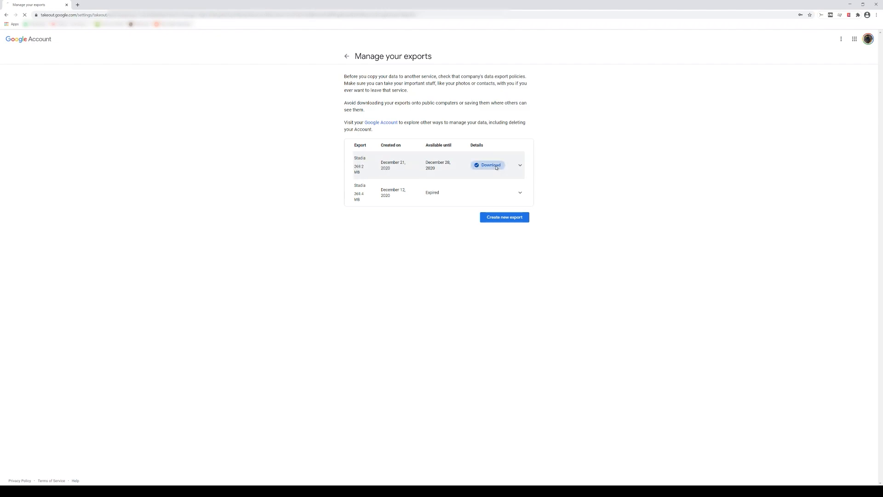
click(490, 165)
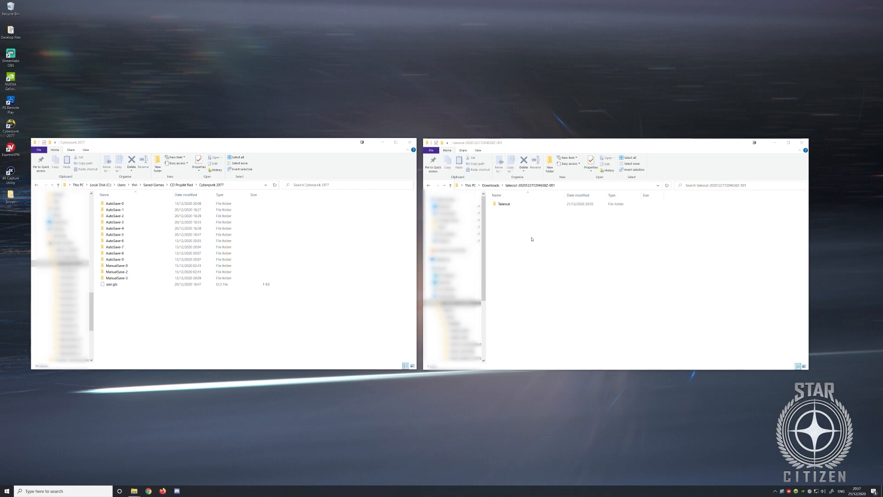
Step: Navigate Takeout > Stadia > GAMING > GAME_SAVE and open the newest Cyberpunk 2077 gamesave.zip in WinRAR
click(503, 203)
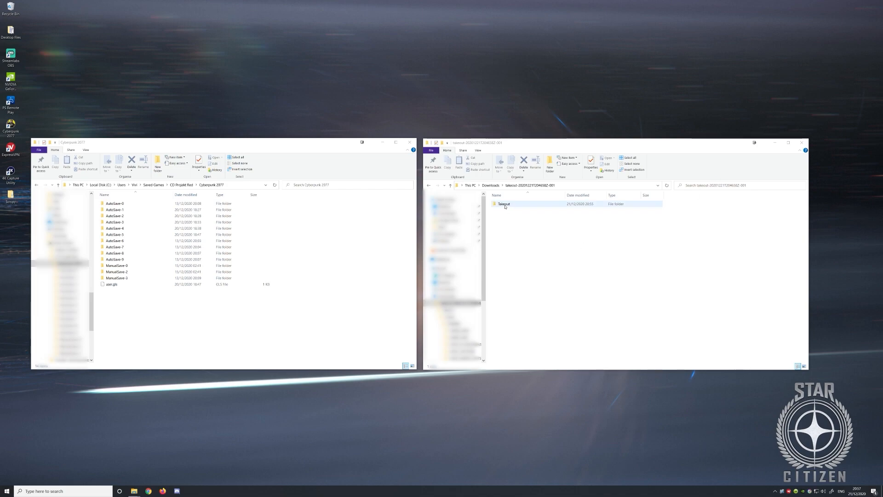
double_click(504, 205)
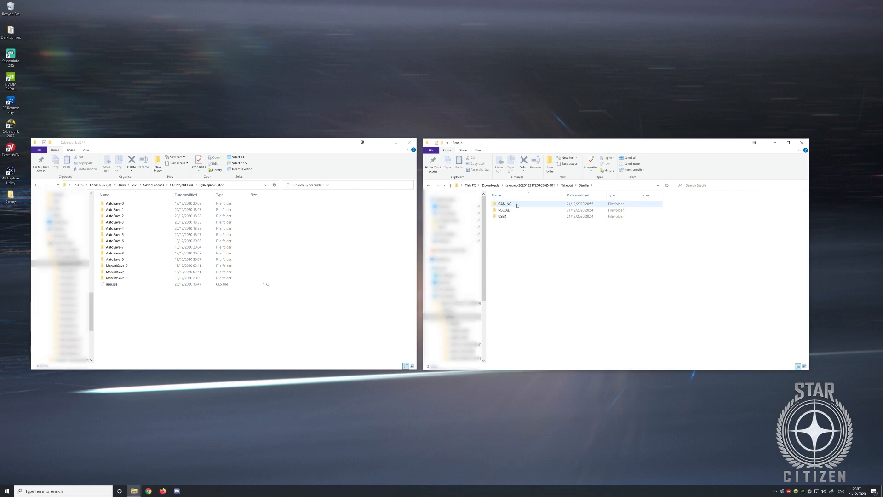
double_click(505, 204)
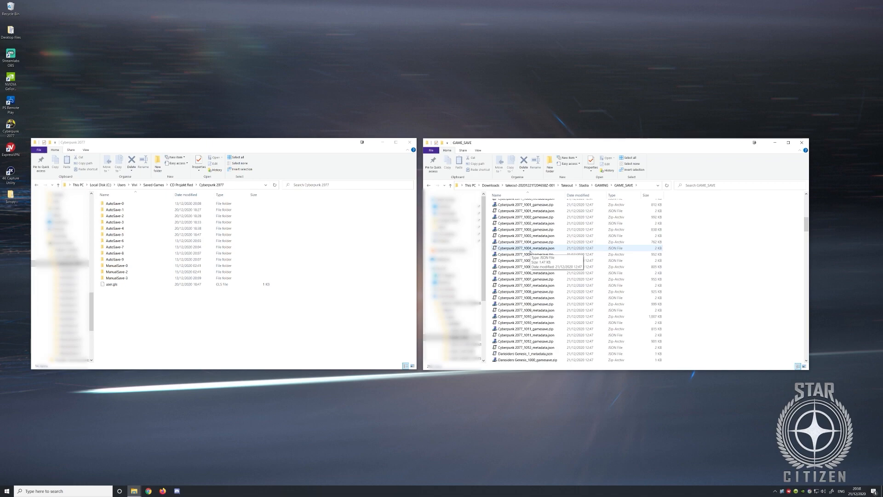
click(526, 341)
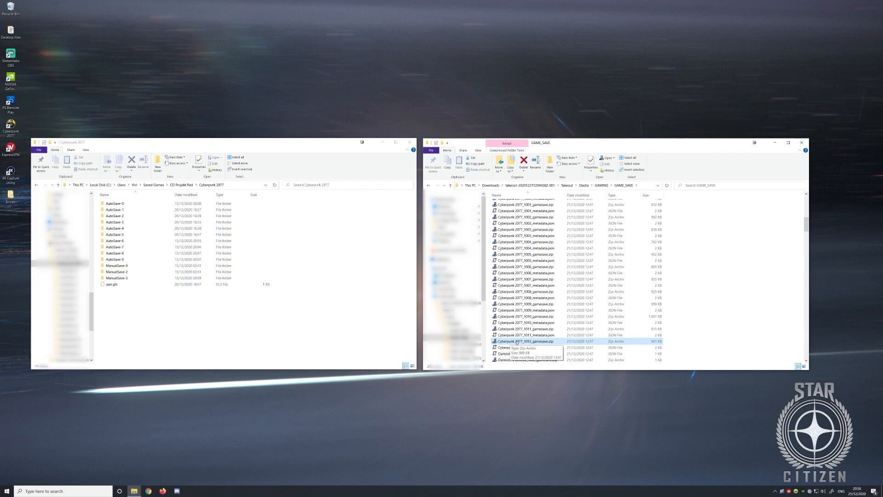
right_click(526, 341)
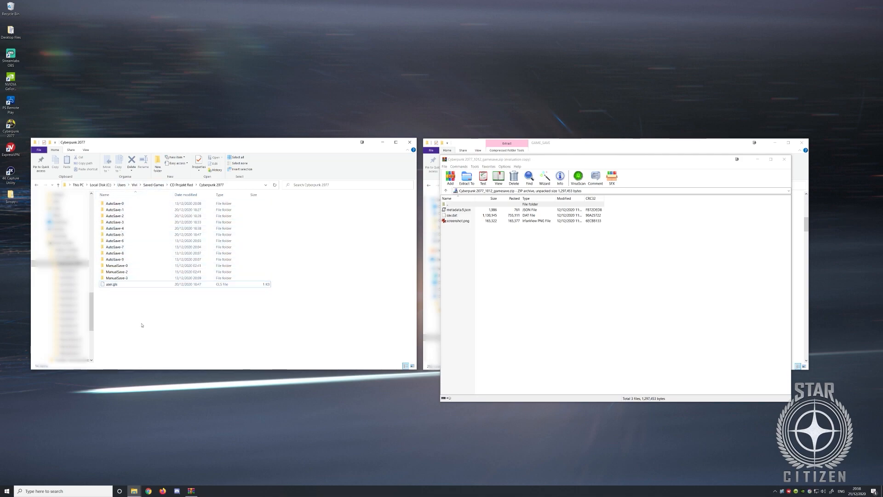
Step: Create ManualSave-4 in the PC save folder and drop in the archive's metadata, sav.dat and screenshot
click(116, 278)
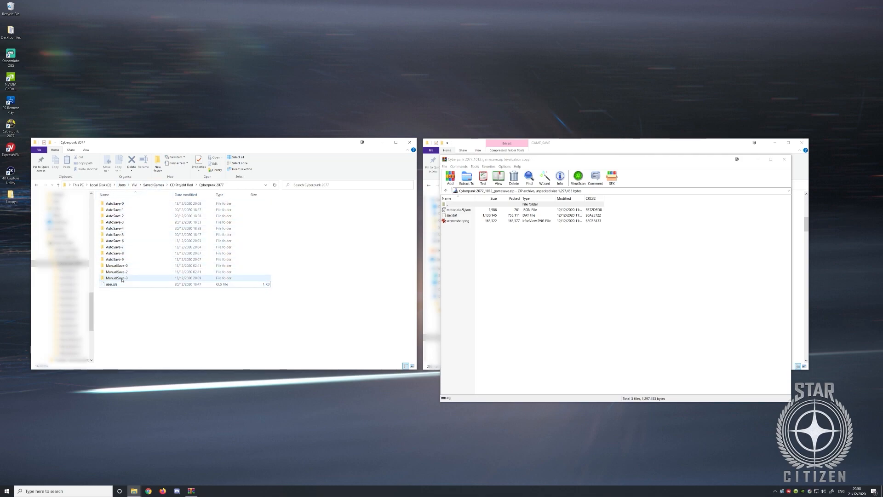
double_click(117, 278)
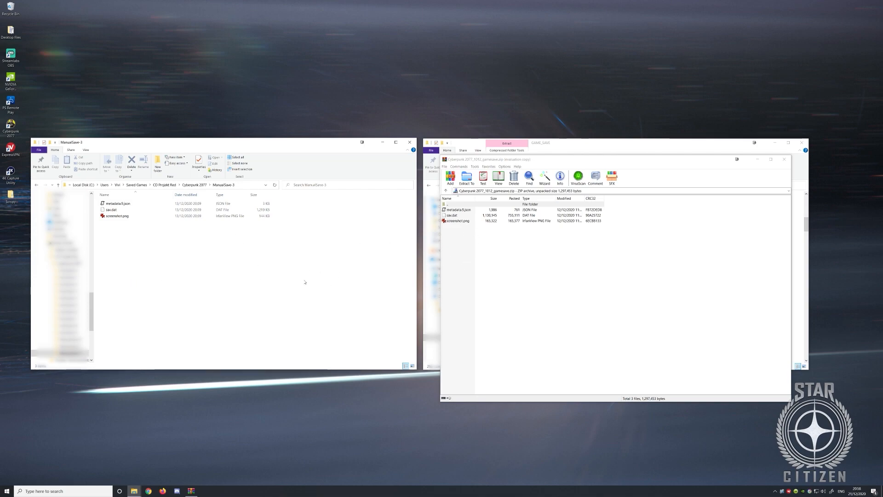
mouse_move(462, 234)
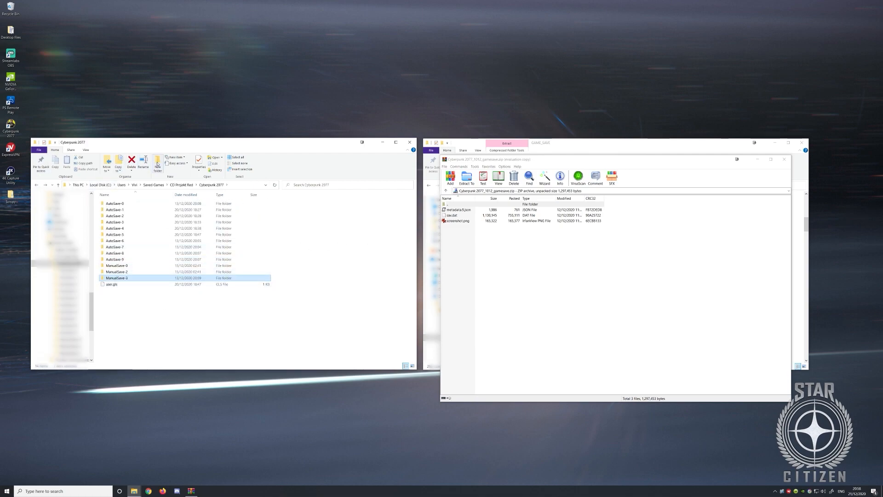
click(158, 163)
text(ManualSave-4)
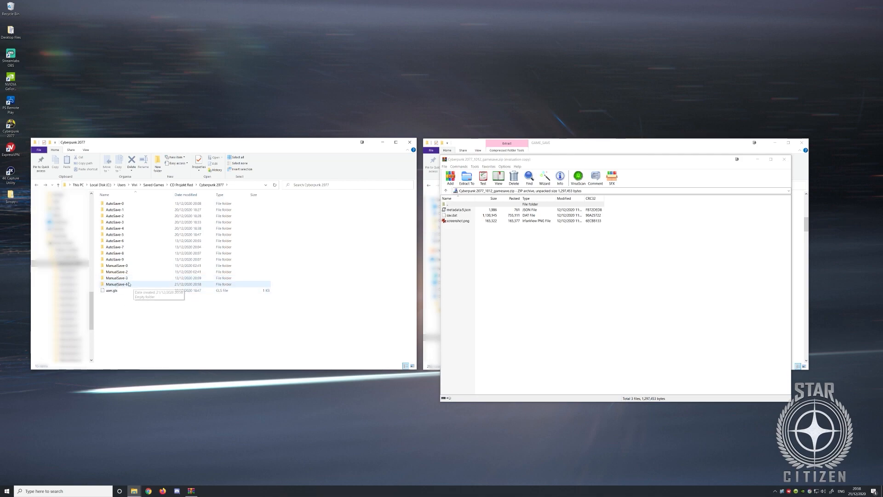
mouse_move(128, 285)
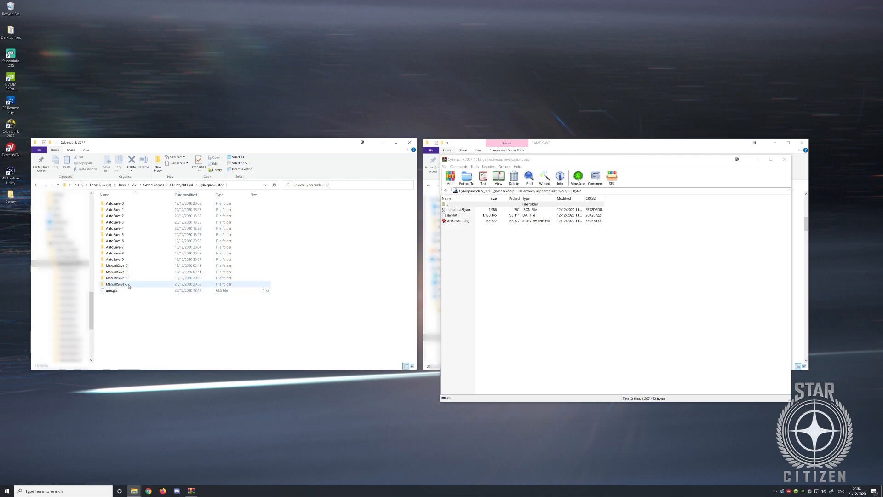
double_click(116, 284)
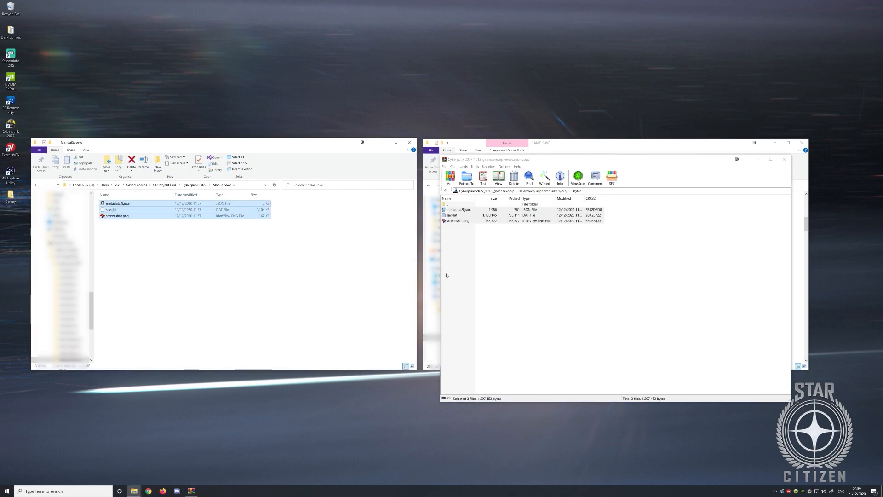
click(560, 238)
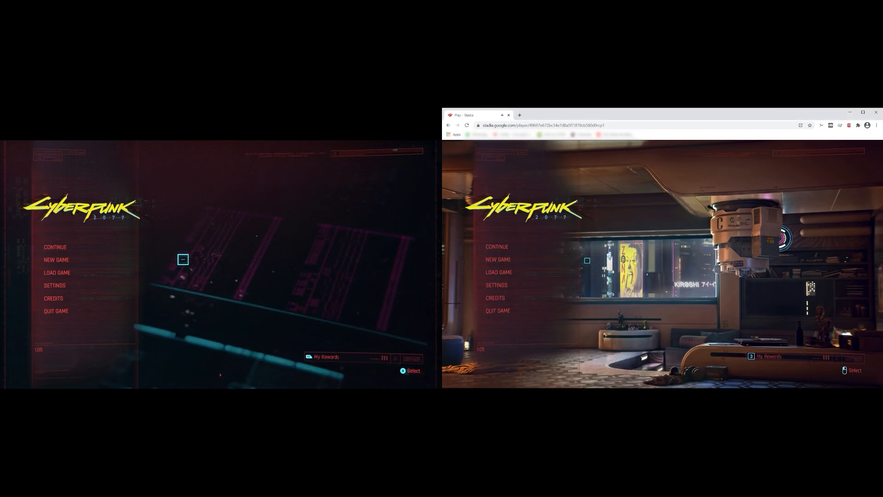
Step: Show Load Game on Stadia and PC, scrolled to the imported Streetkid save at the list's end
click(499, 273)
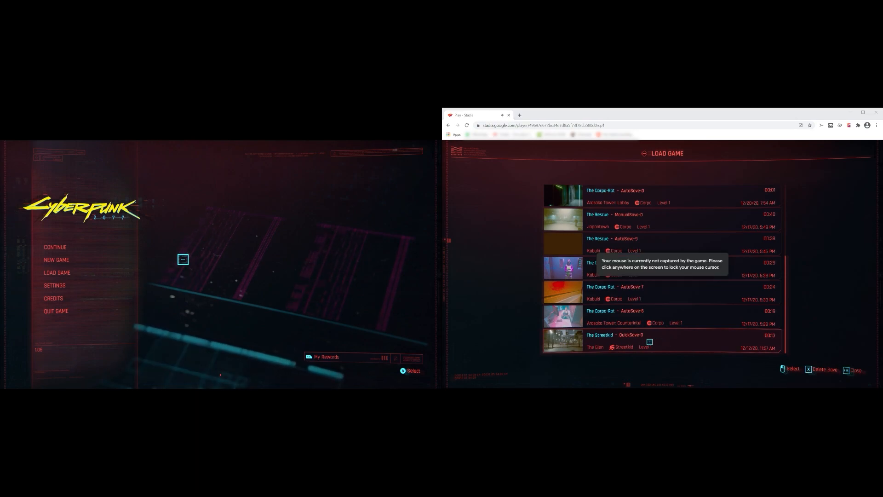
mouse_move(56, 273)
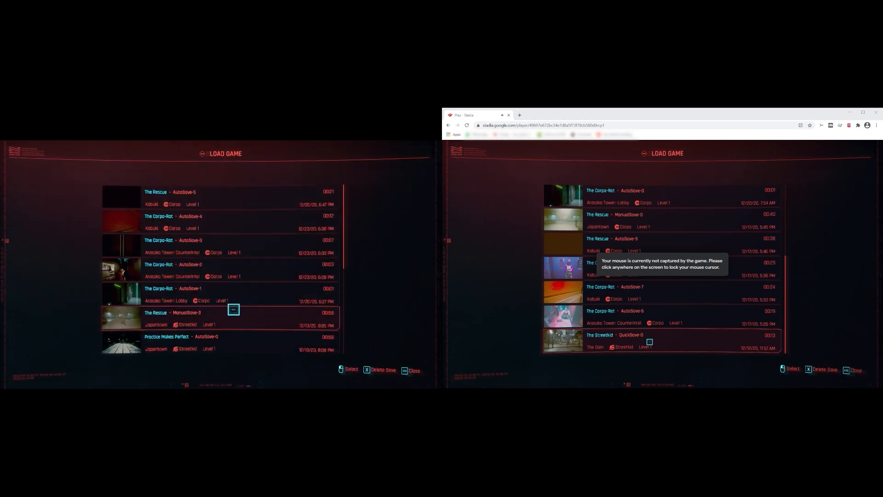
scroll(down, 3)
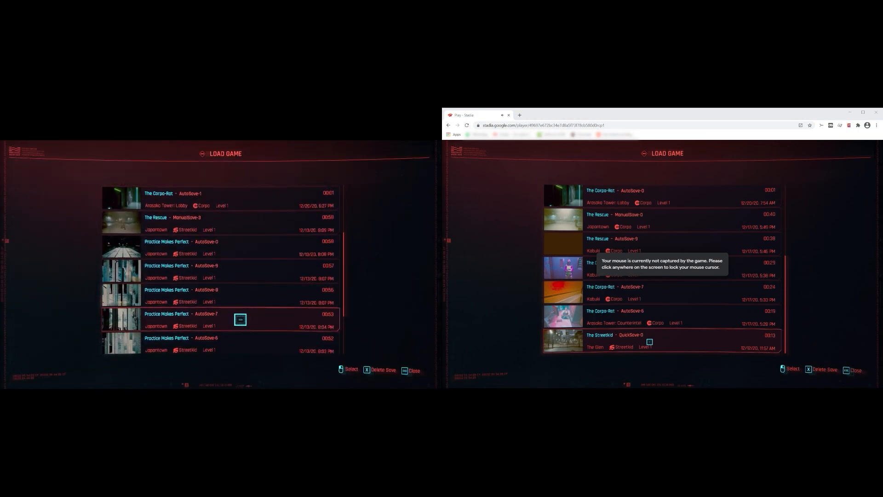
scroll(down, 3)
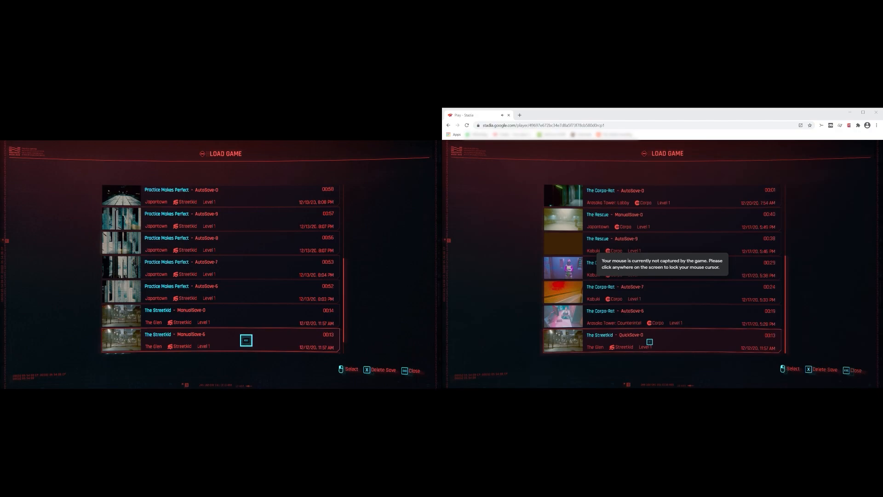
click(648, 342)
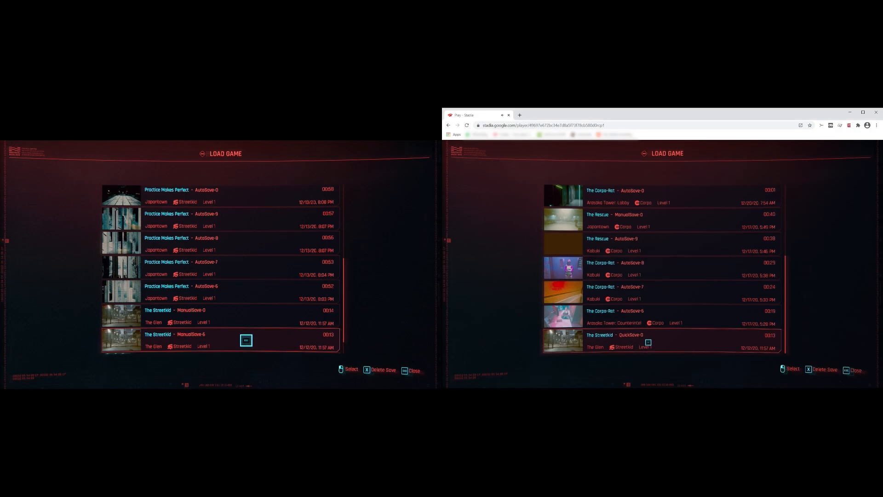